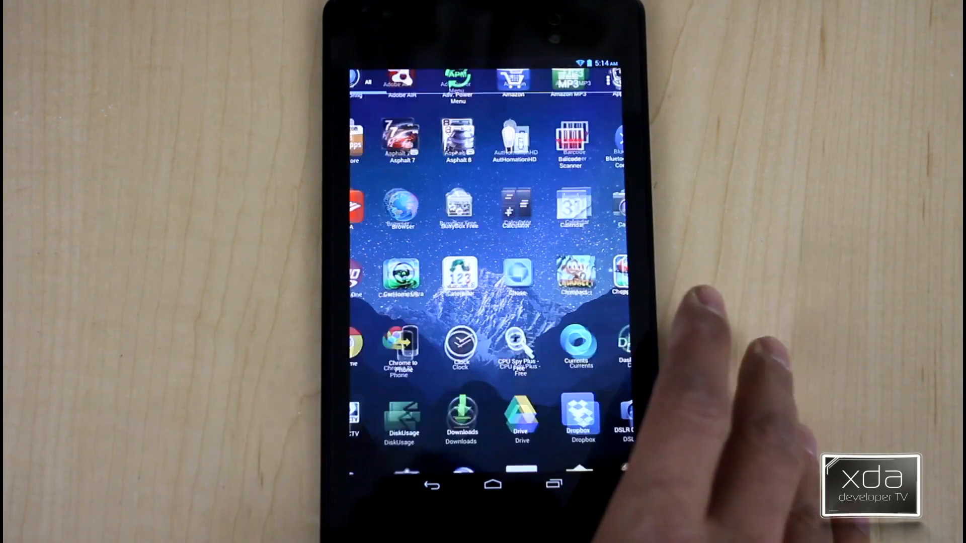
- Launch Xposed Installer from the app drawer and check GravityBox in the Download repository
scroll("down", 3)
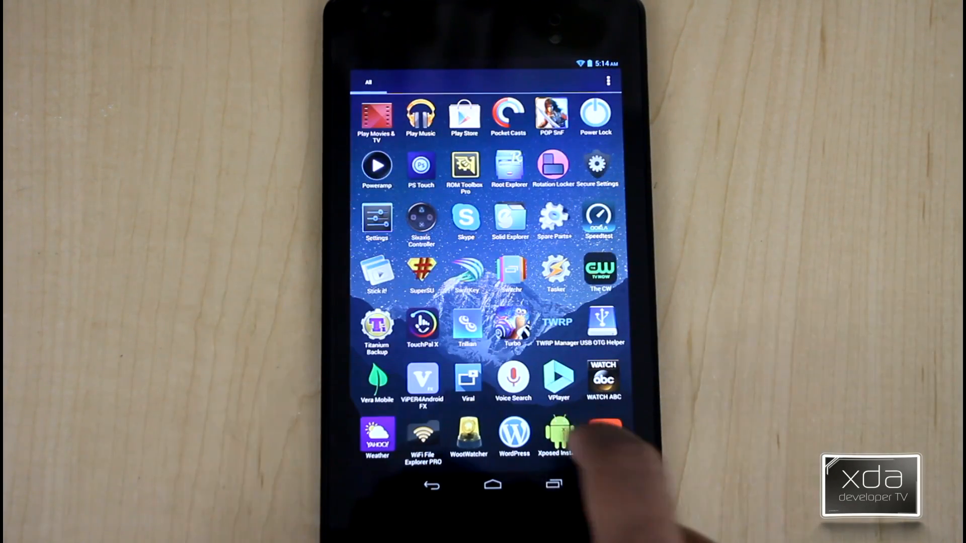
left_click(557, 435)
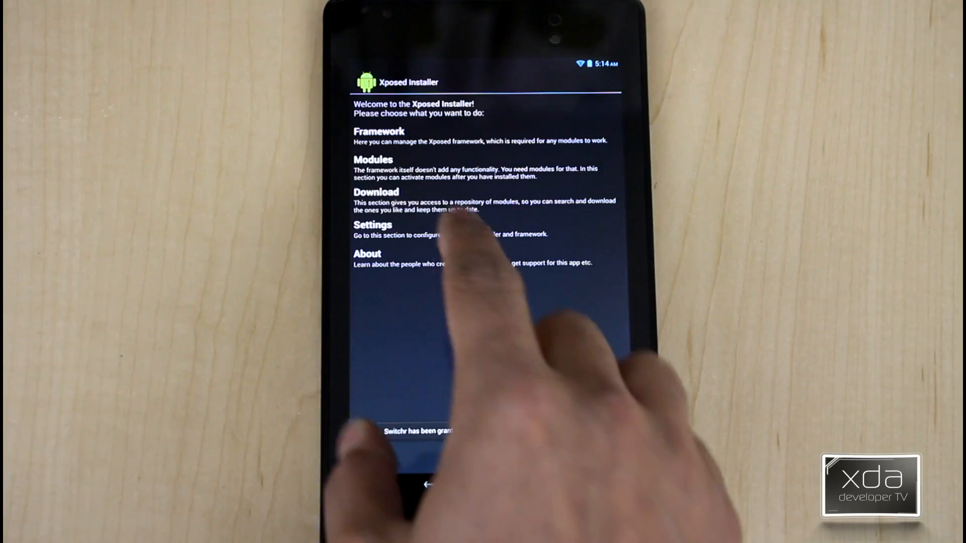
left_click(375, 197)
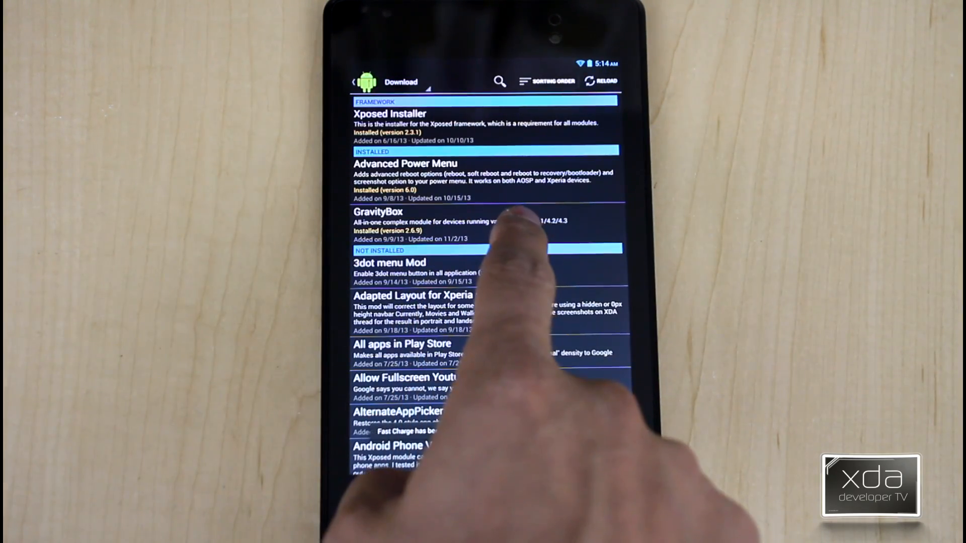
- Return to the main menu and show the installed Modules list with GravityBox enabled
left_click(354, 81)
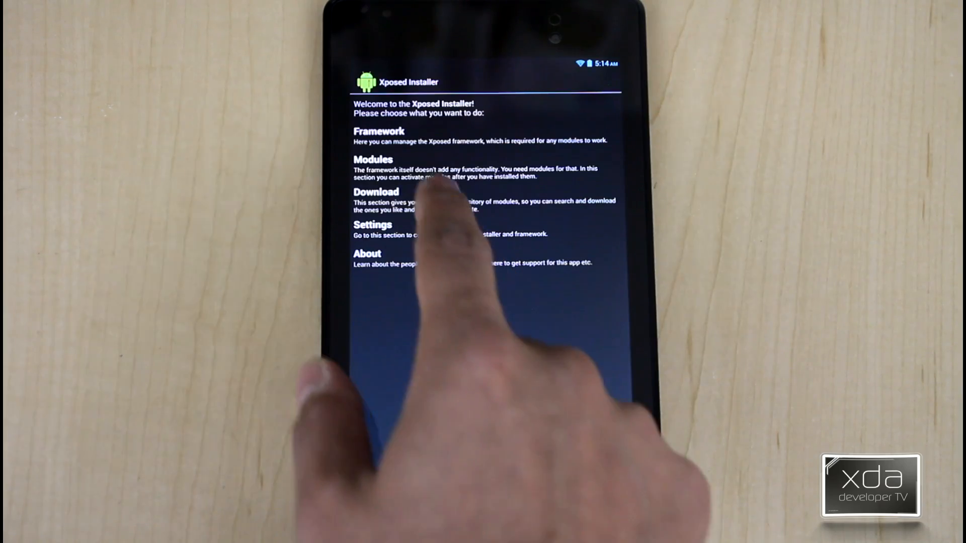
left_click(372, 168)
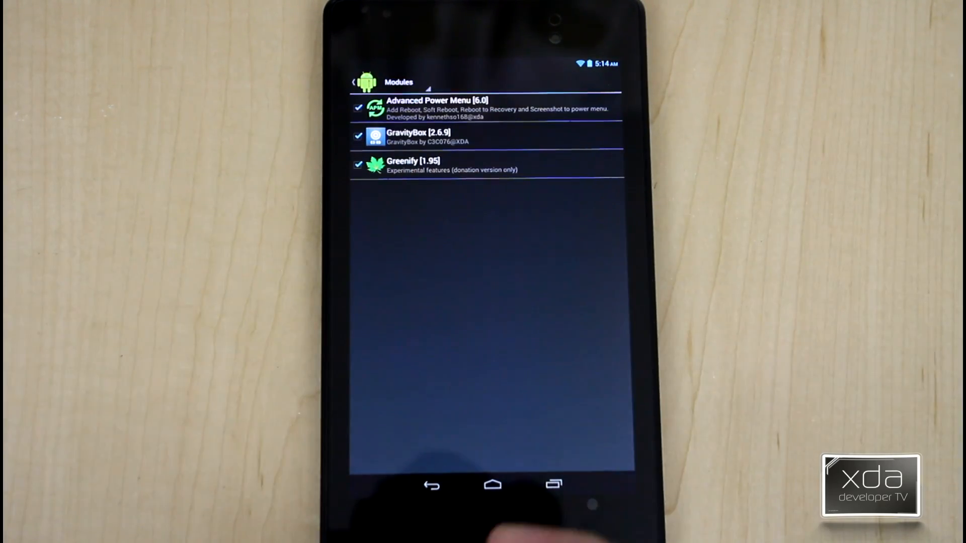
mouse_move(646, 339)
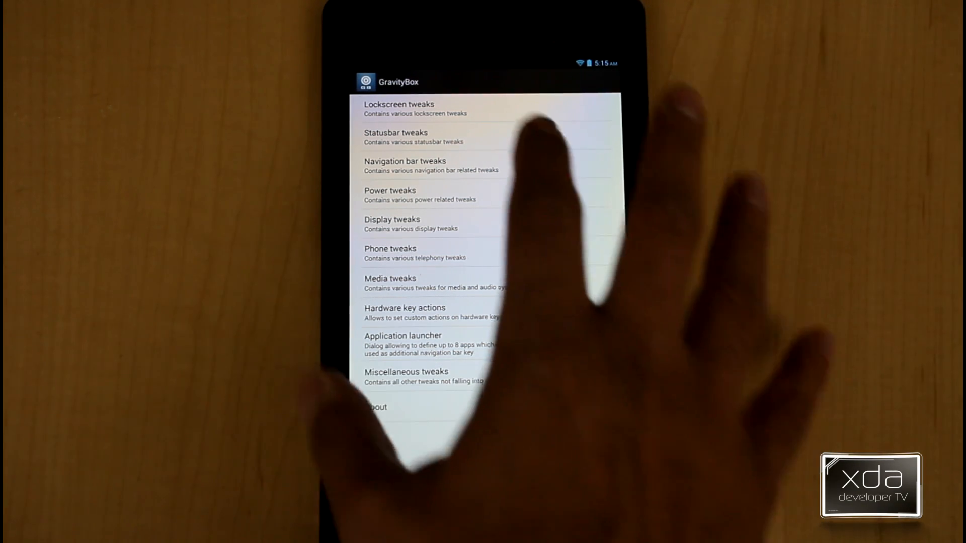
- Open GravityBox's Lockscreen tweaks category
left_click(399, 107)
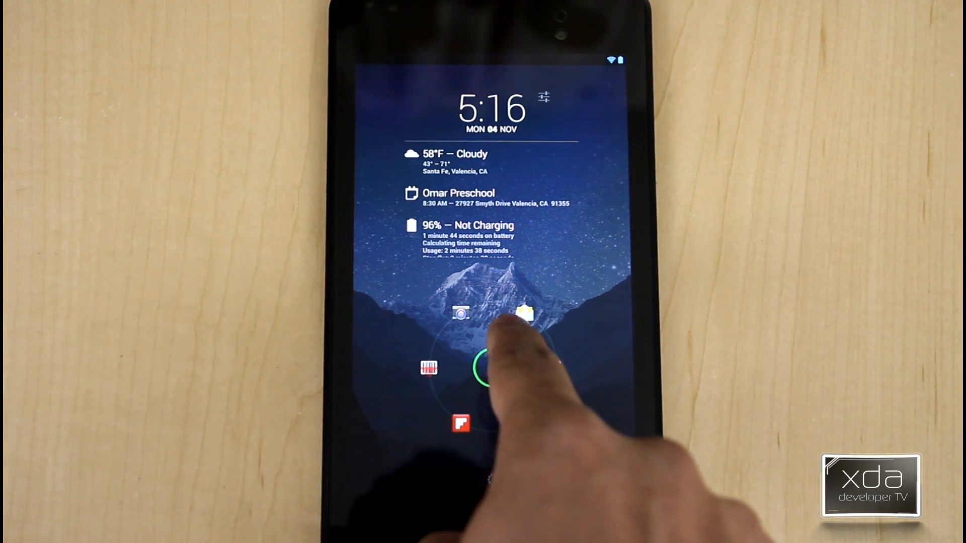
- Unlock the tablet with the unlock ring and go back to GravityBox's category list
left_click_drag(484, 369, 526, 382)
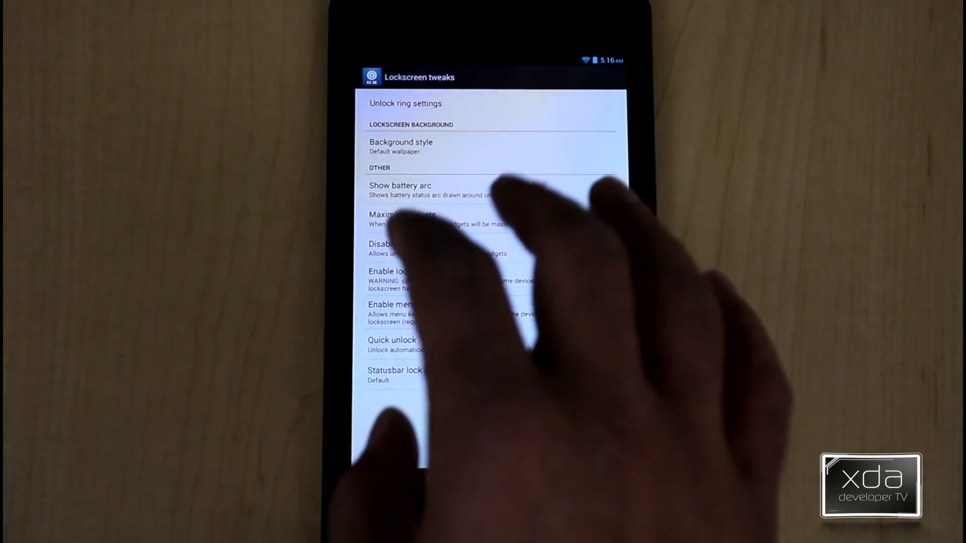
left_click(600, 189)
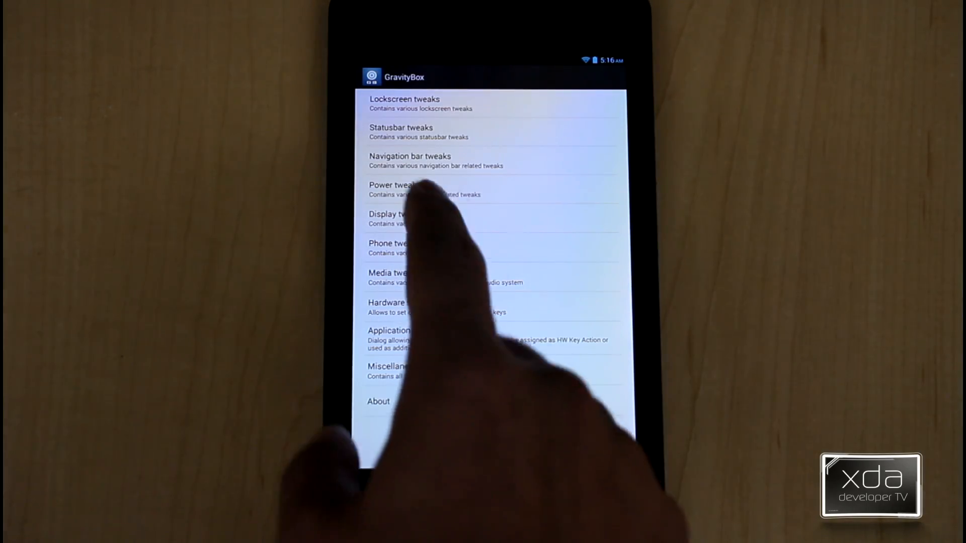
- Review QuickSettings management under Statusbar tweaks, including tile reordering and tiles per row, then return
left_click(401, 132)
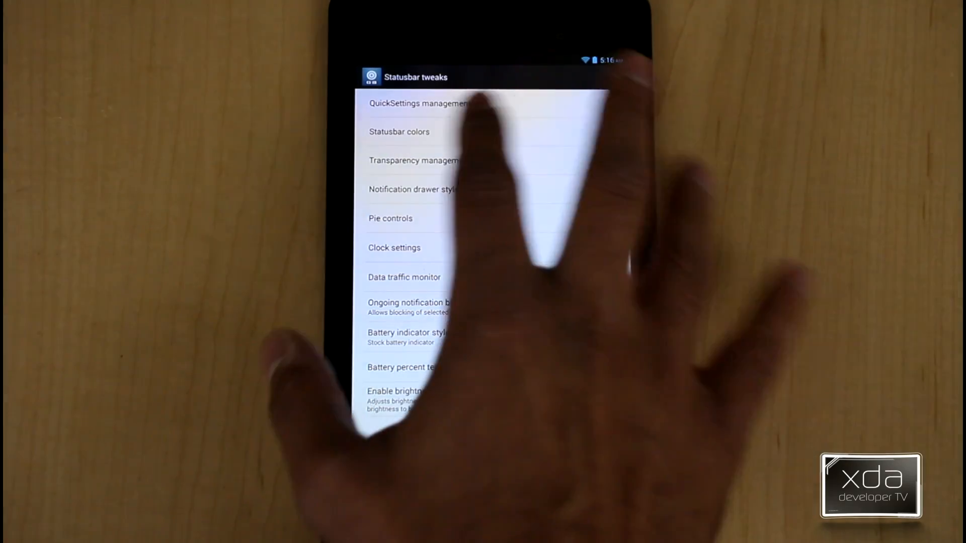
left_click(421, 102)
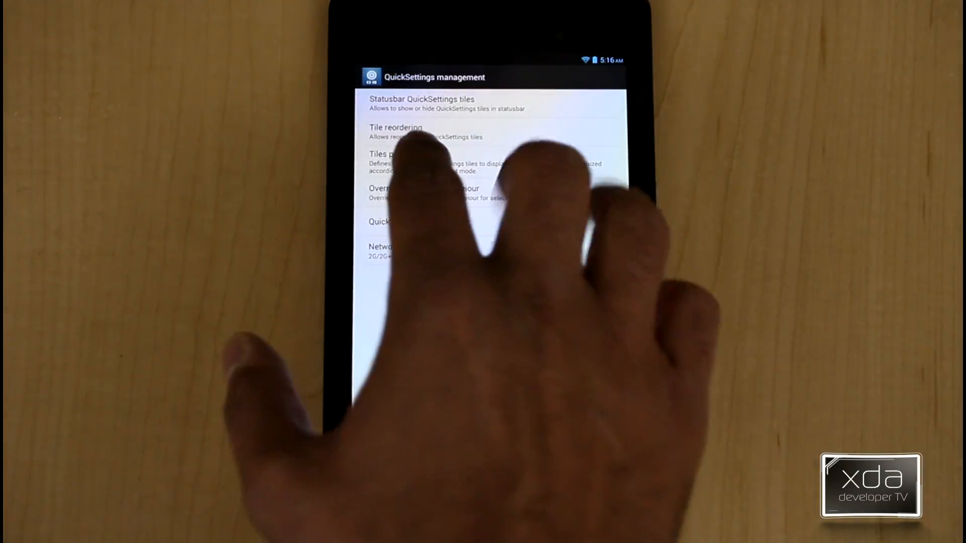
left_click(421, 104)
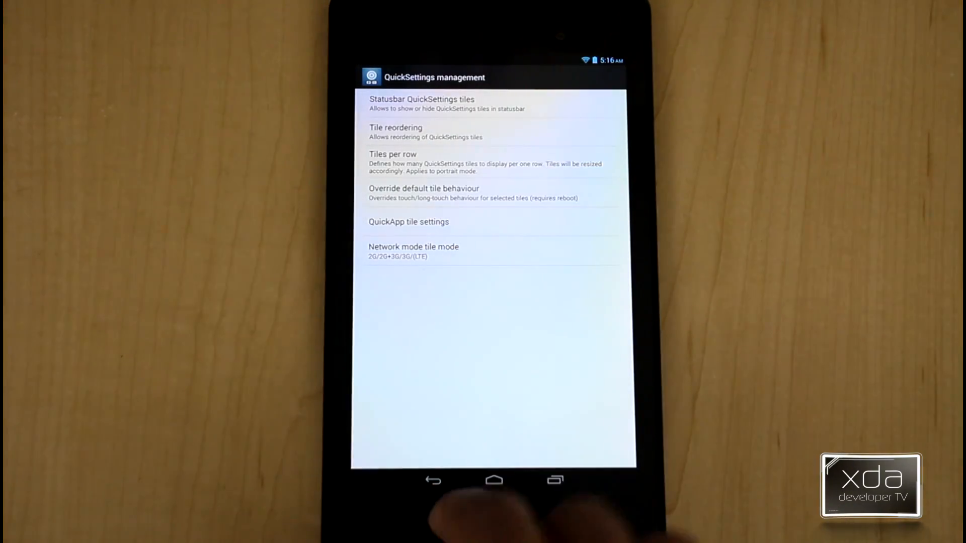
left_click(433, 480)
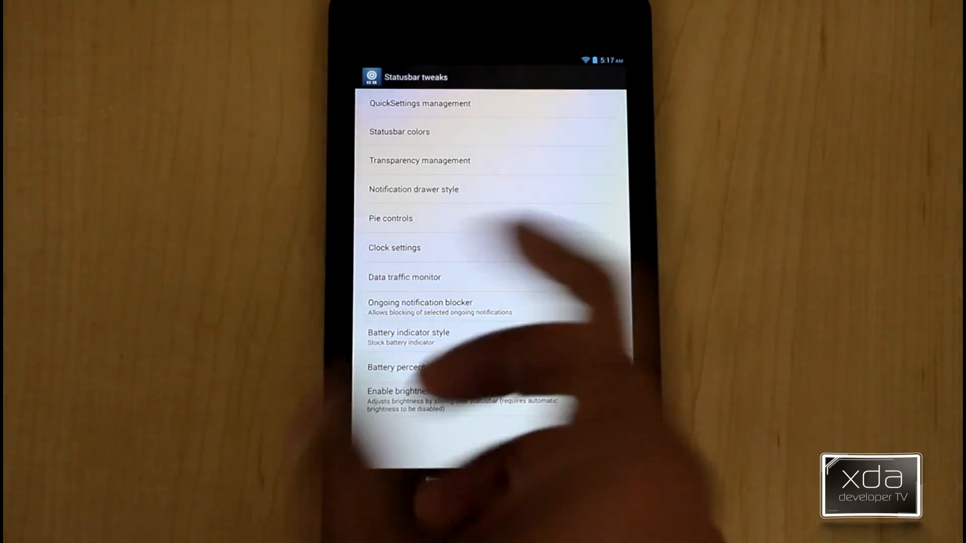
- Set Enable pie controls to Always in the Pie controls settings
left_click(391, 218)
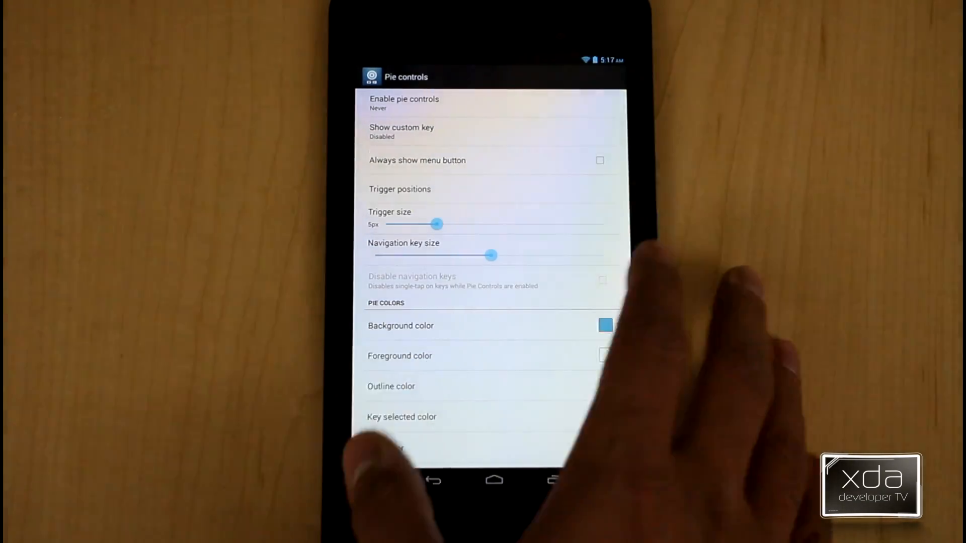
left_click(404, 102)
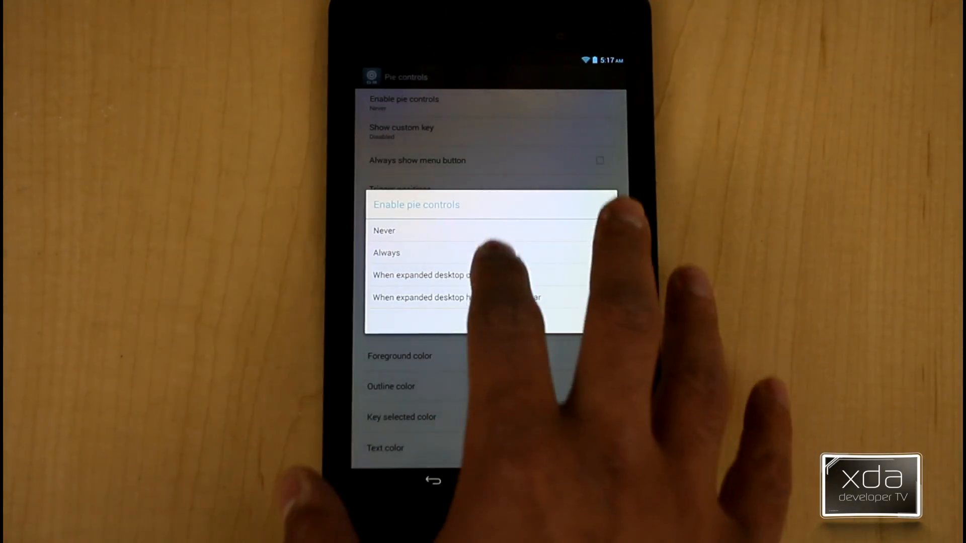
left_click(386, 253)
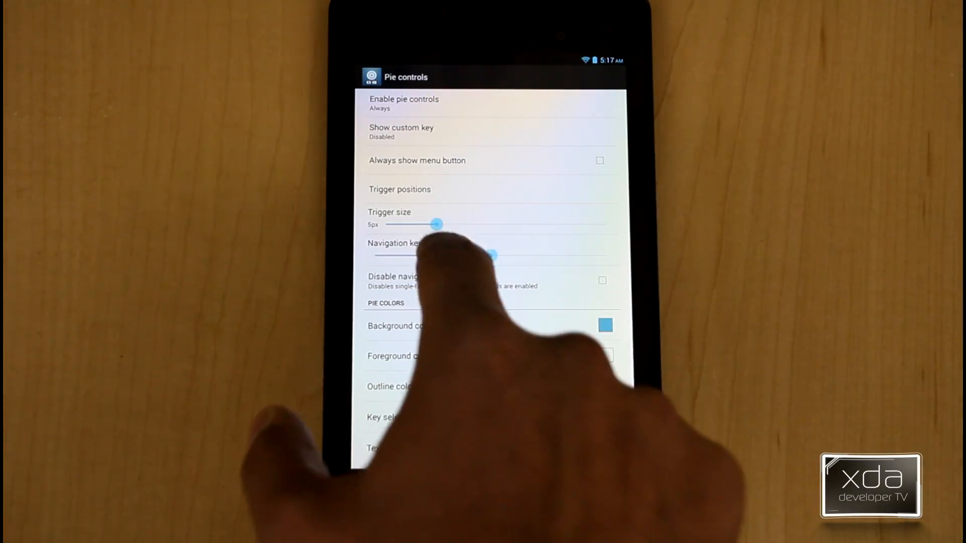
- Set pie trigger positions to Bottom and Right borders and return to Statusbar tweaks
left_click(400, 189)
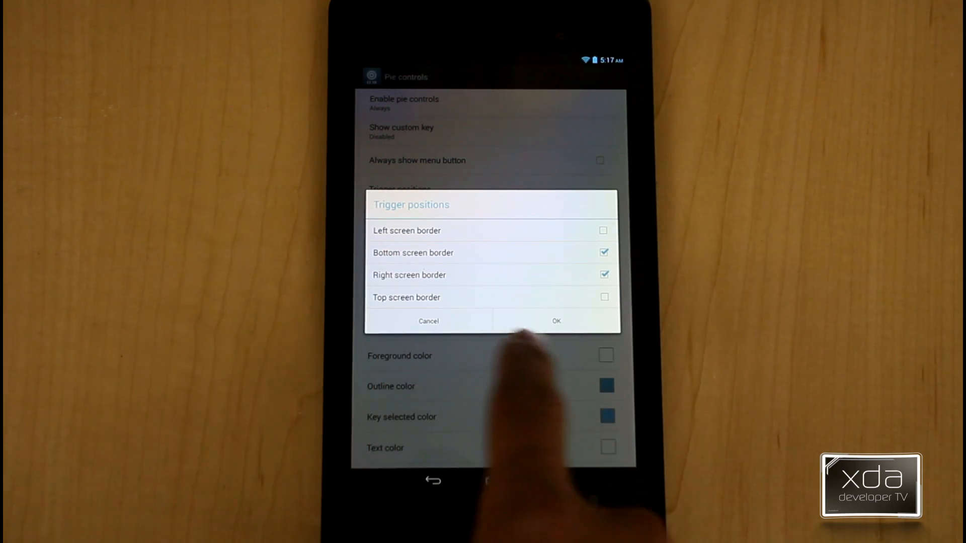
left_click(555, 321)
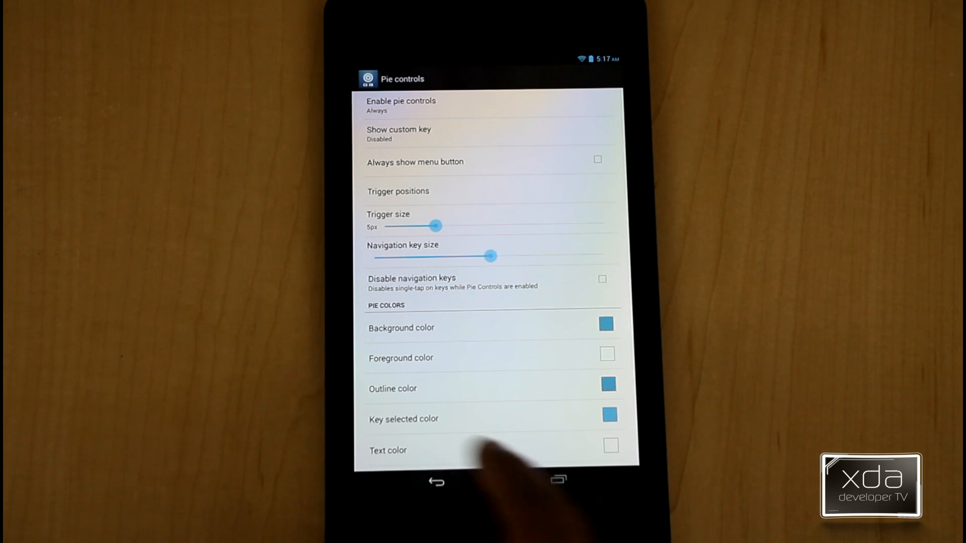
left_click(435, 480)
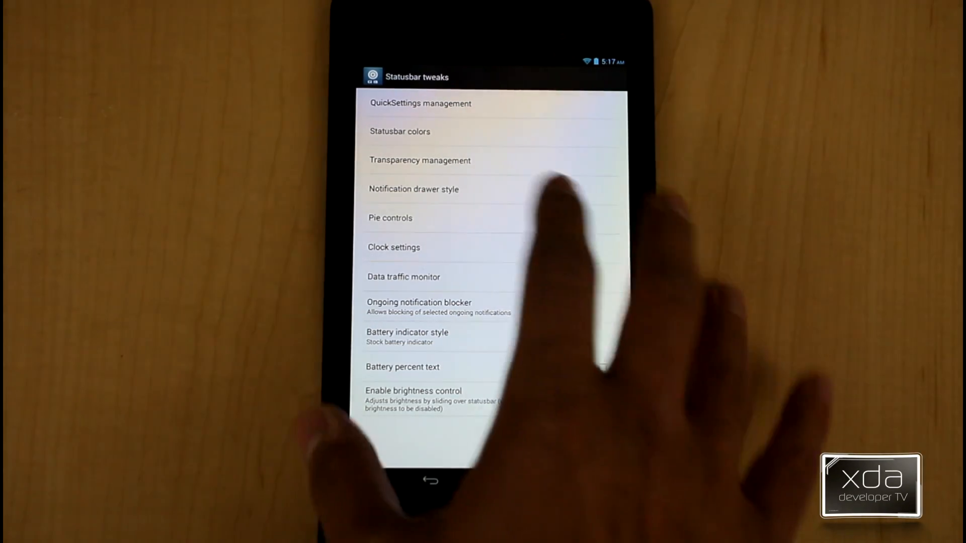
- Look over the Data traffic monitor settings and return to Statusbar tweaks
left_click(393, 248)
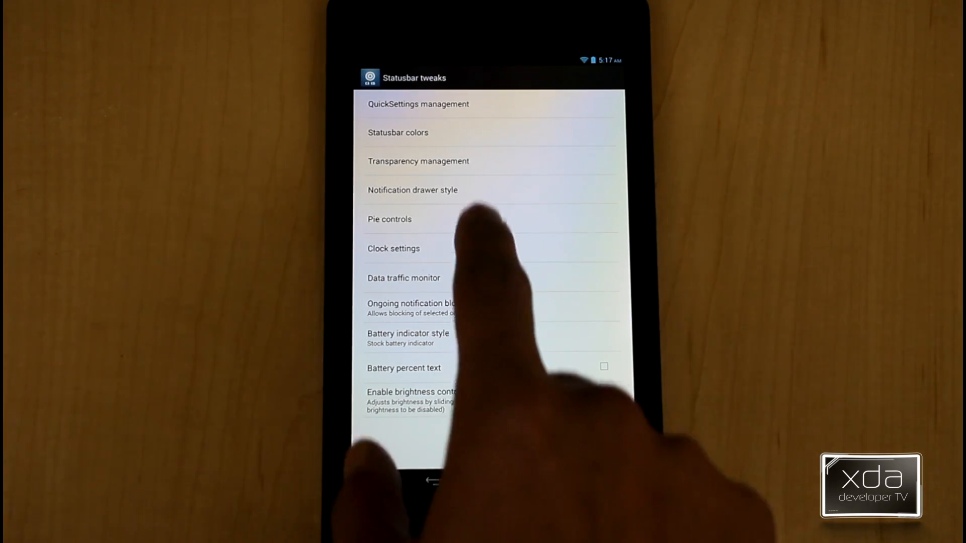
left_click(403, 278)
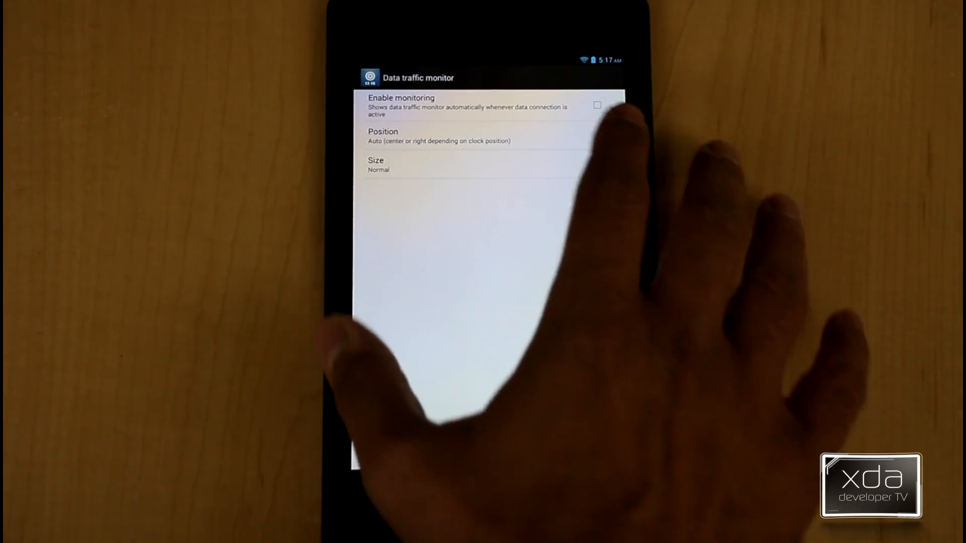
left_click(597, 105)
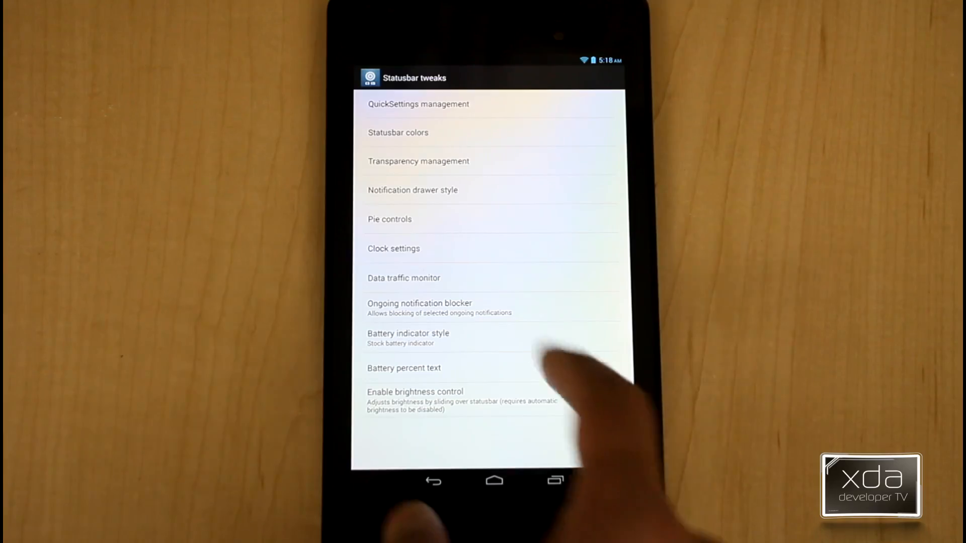
- Try the circle-with-percentage battery style, settle on Stock with Battery percent text, and leave
left_click(408, 338)
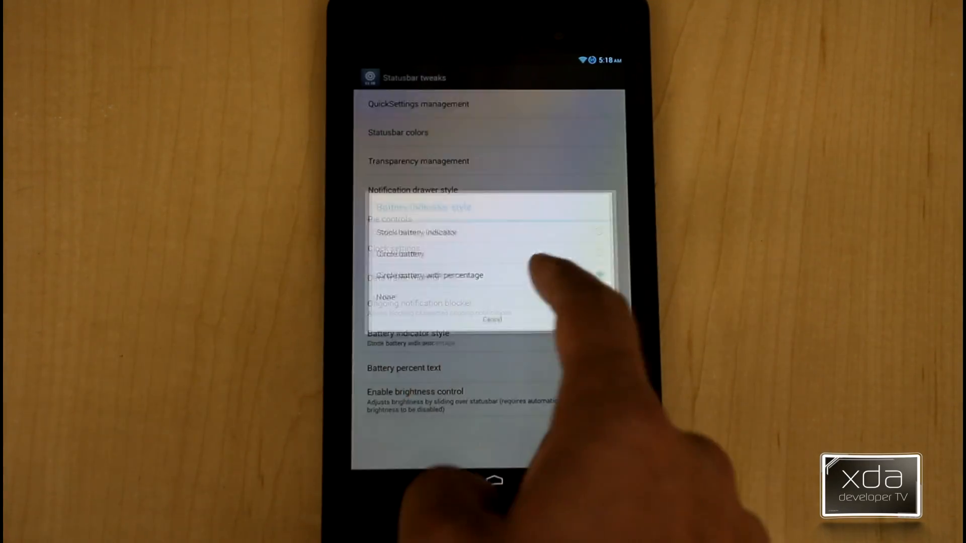
left_click(429, 275)
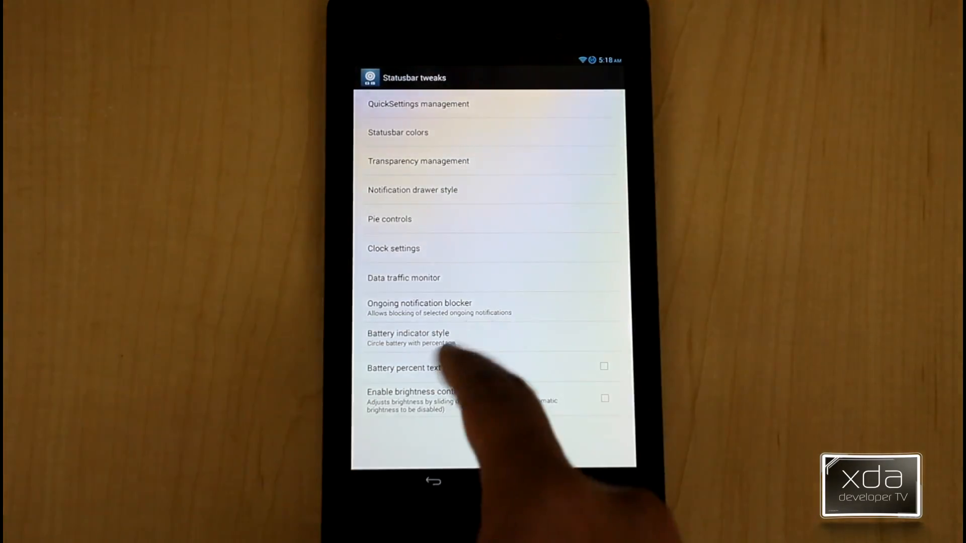
left_click(408, 338)
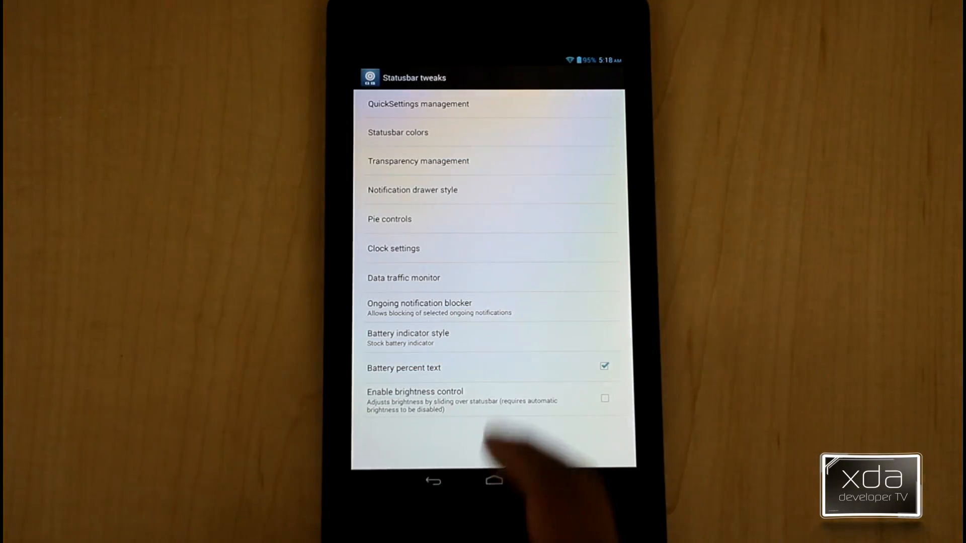
left_click(604, 366)
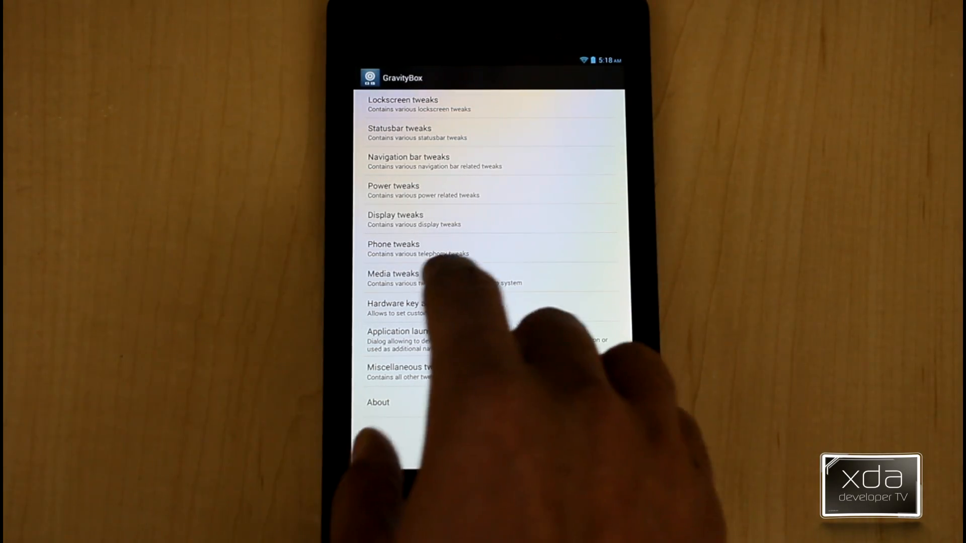
left_click(393, 274)
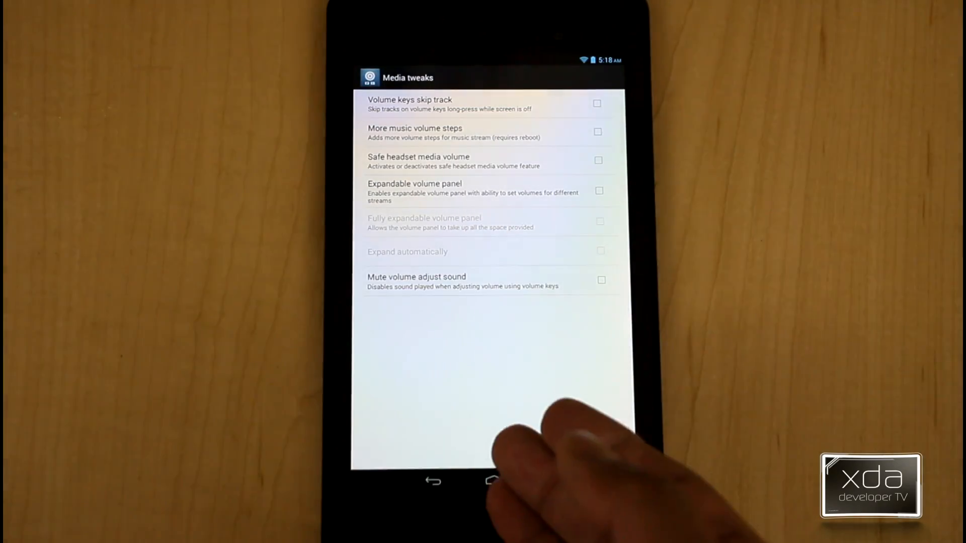
left_click(432, 482)
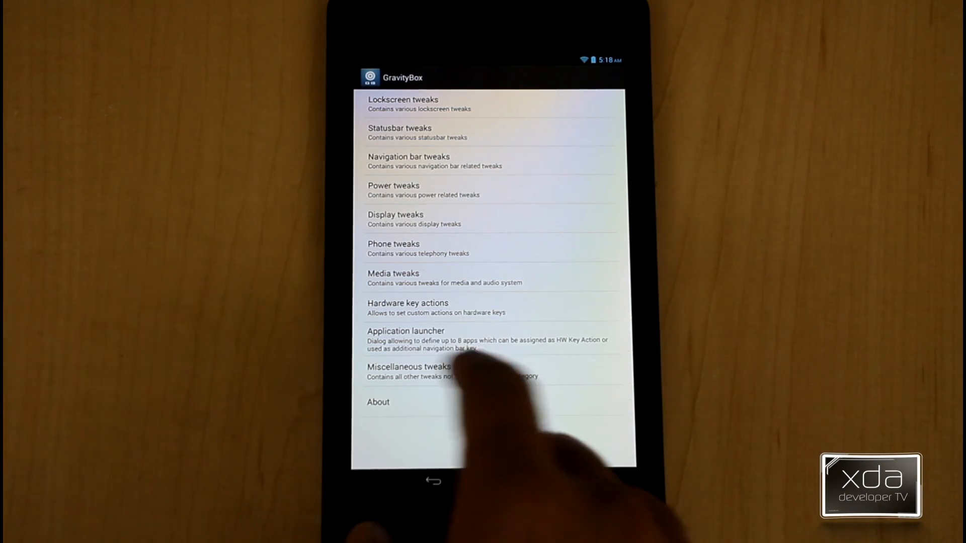
left_click(408, 366)
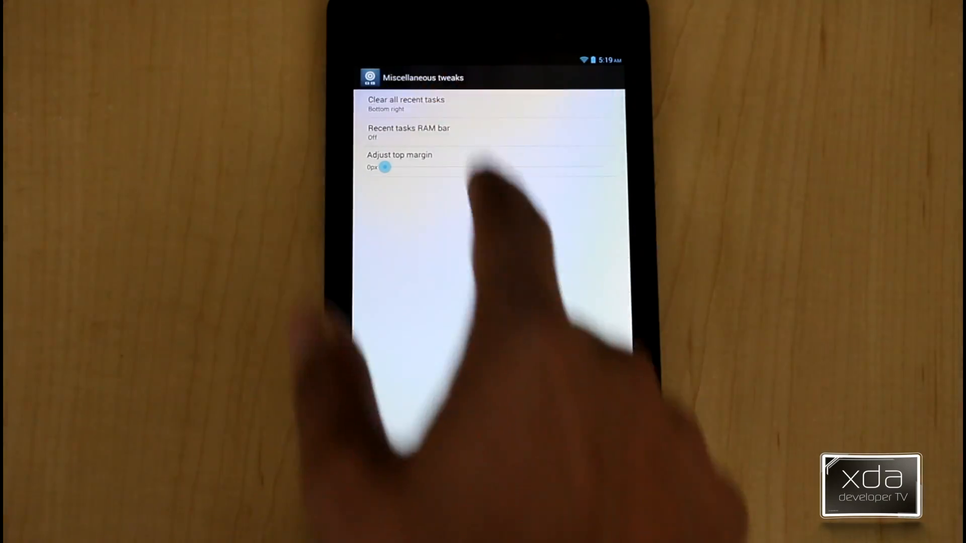
- Keep Clear all recent tasks positioned at Bottom right in Miscellaneous tweaks
left_click(405, 103)
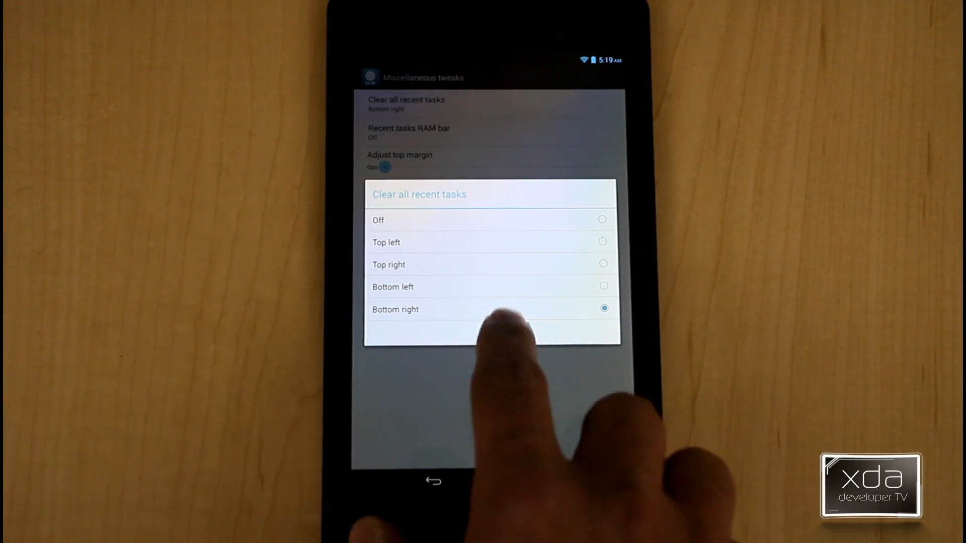
left_click(395, 309)
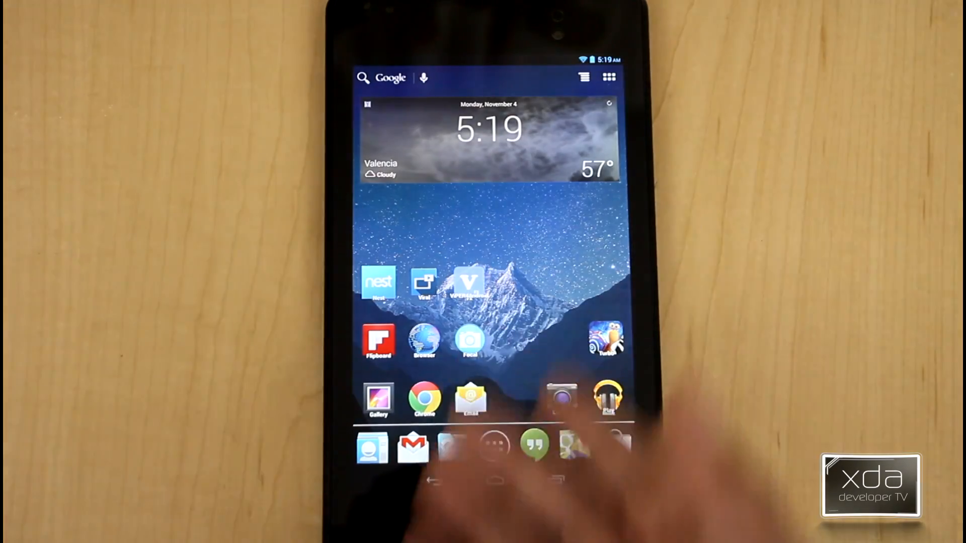
- Reopen GravityBox [2.6.9] settings from Xposed Installer's Modules list
left_click(609, 77)
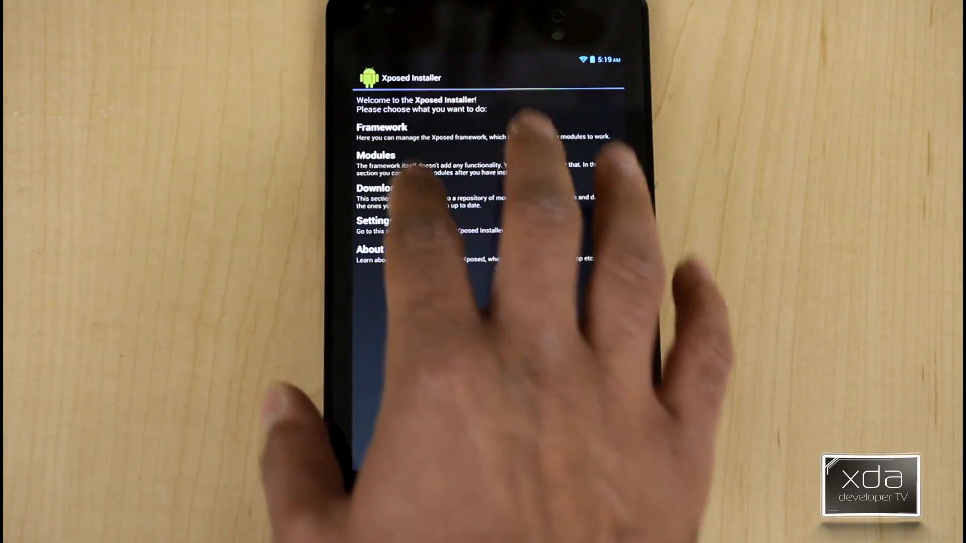
left_click(375, 155)
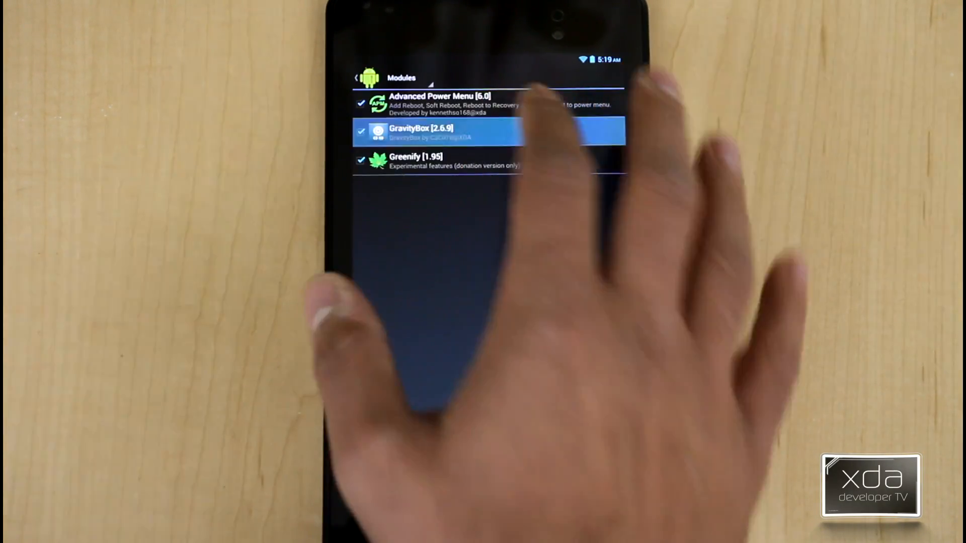
left_click(421, 132)
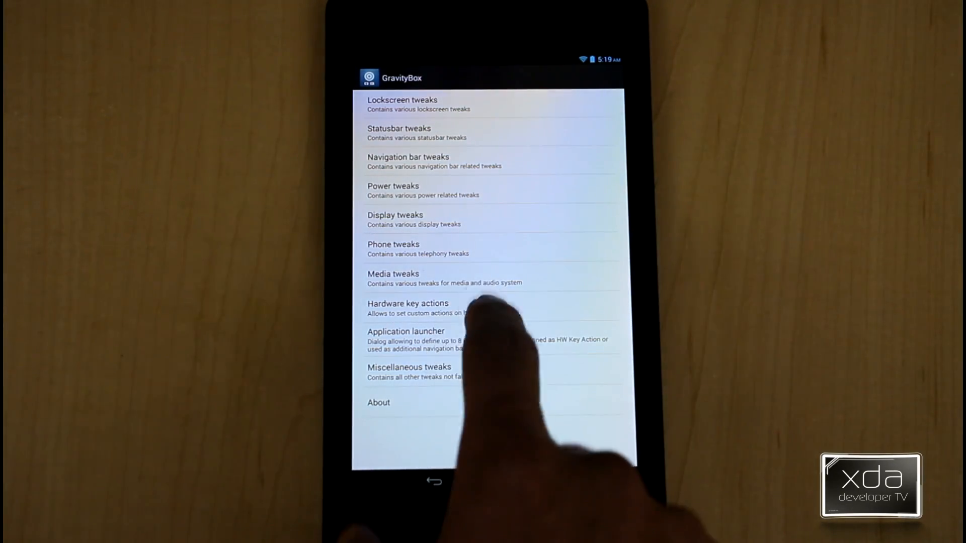
- Review Hardware key actions for the menu, home, back, recents and volume keys
left_click(407, 304)
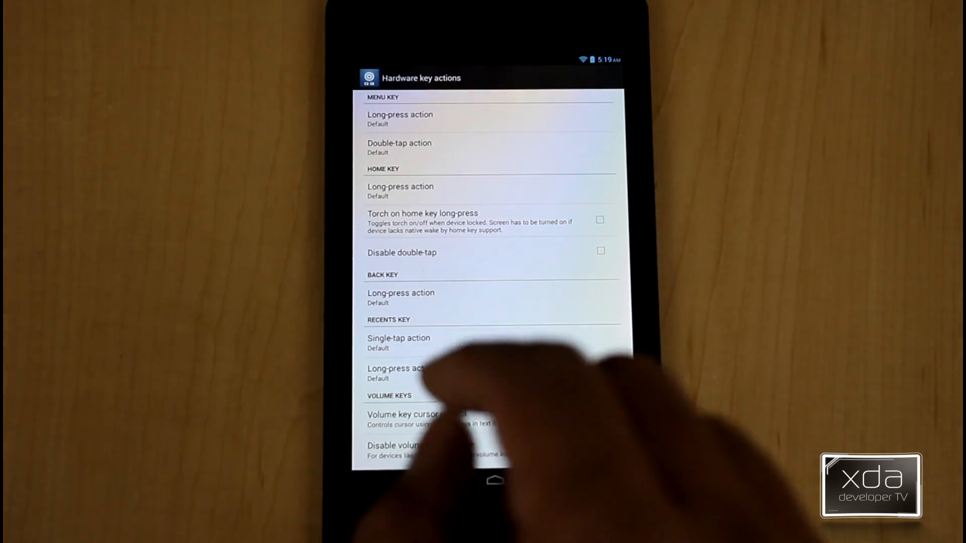
scroll("down", 3)
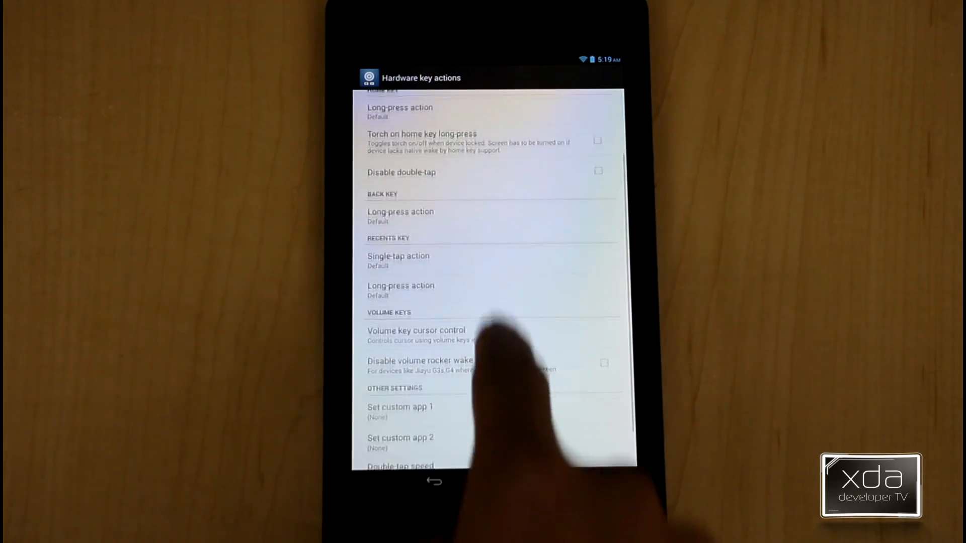
left_click(495, 481)
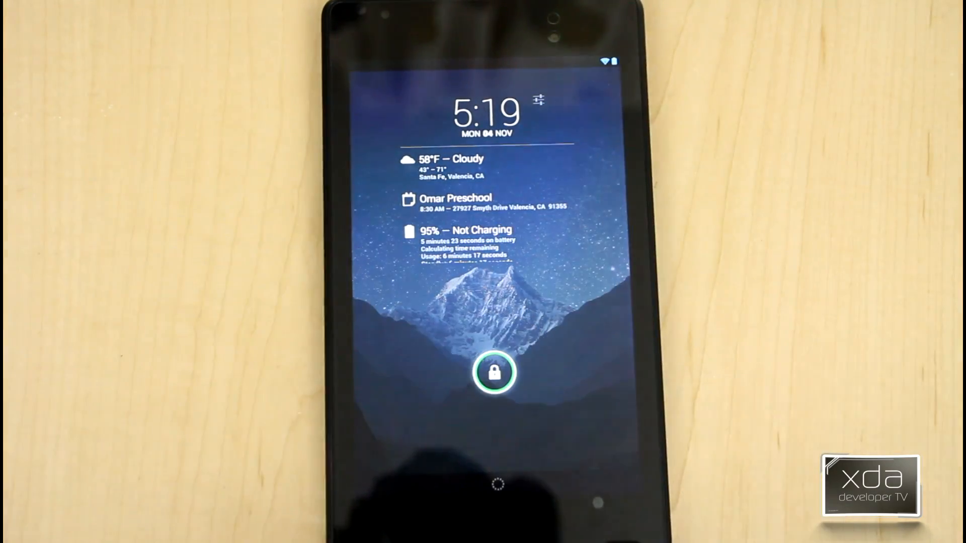
left_click(494, 374)
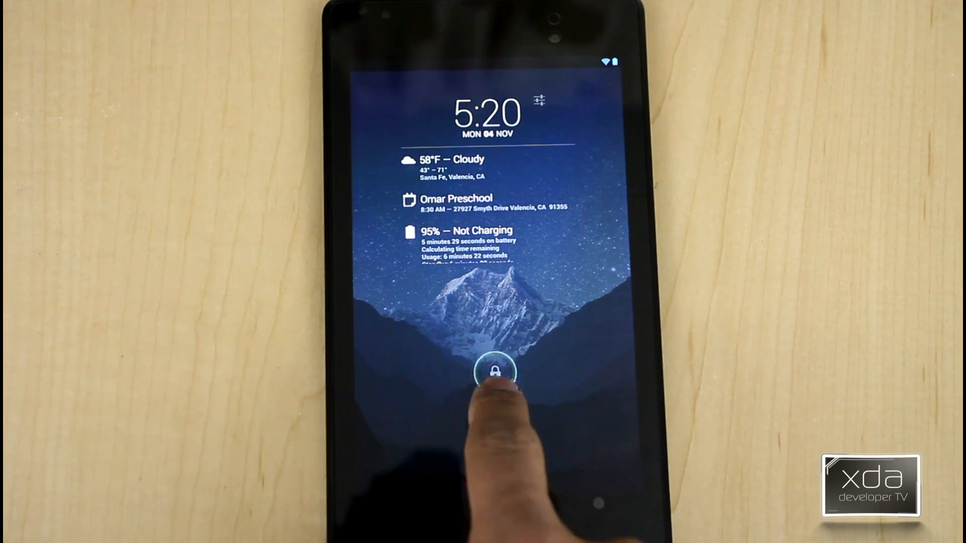
left_click(494, 372)
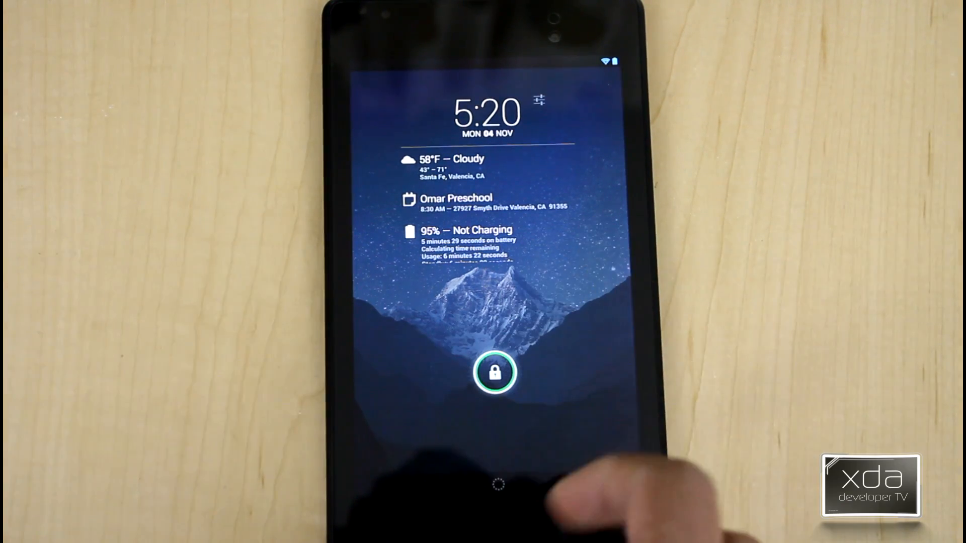